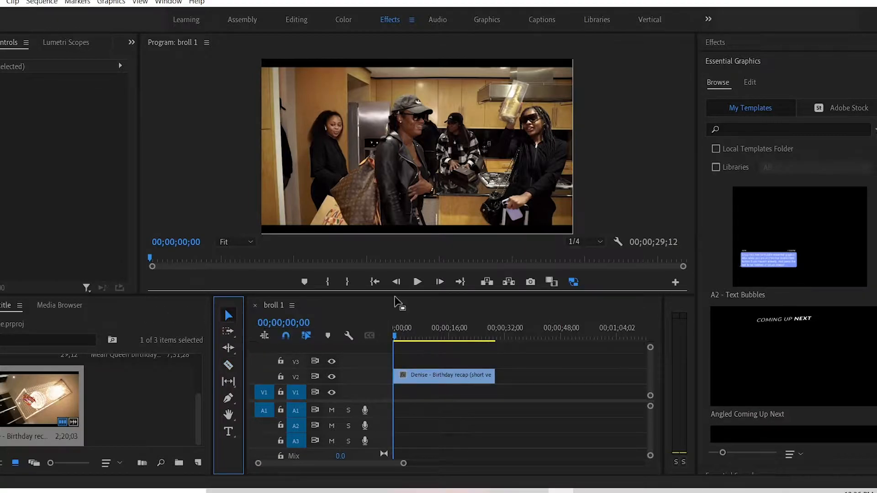
mouse_move(421, 366)
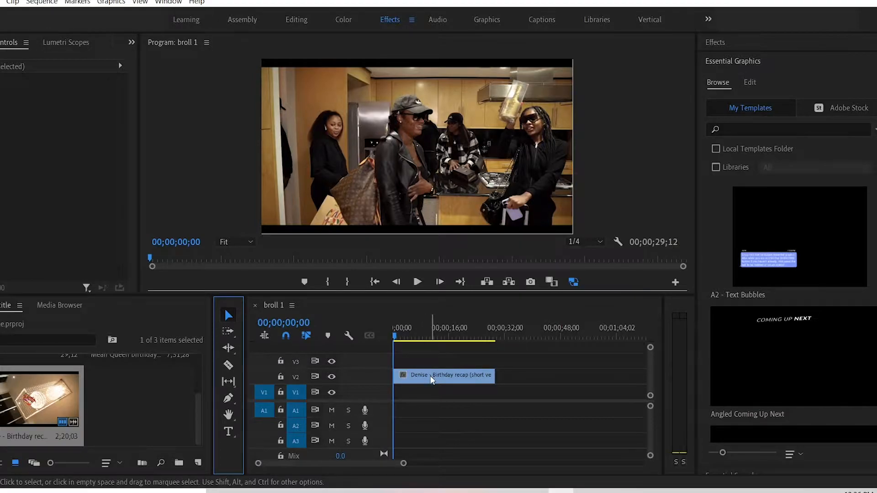
- Replace the selected birthday recap clip with an After Effects composition via its context menu
click(442, 375)
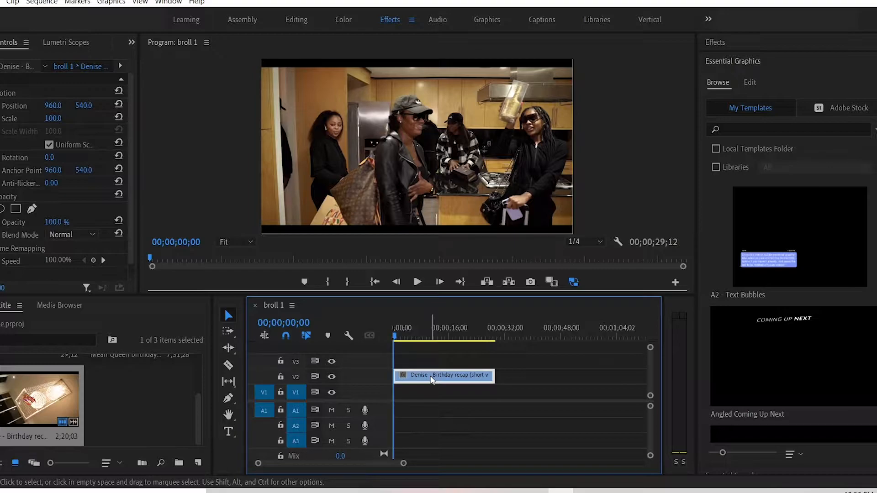
right_click(443, 375)
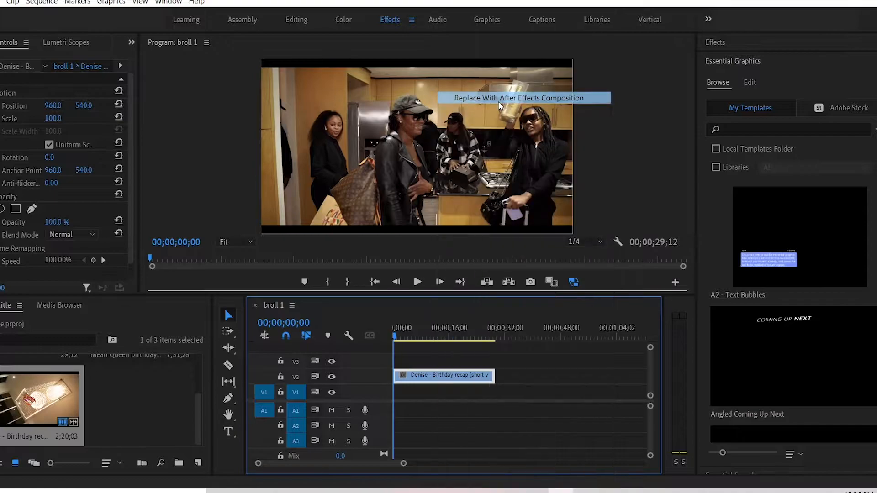
click(524, 98)
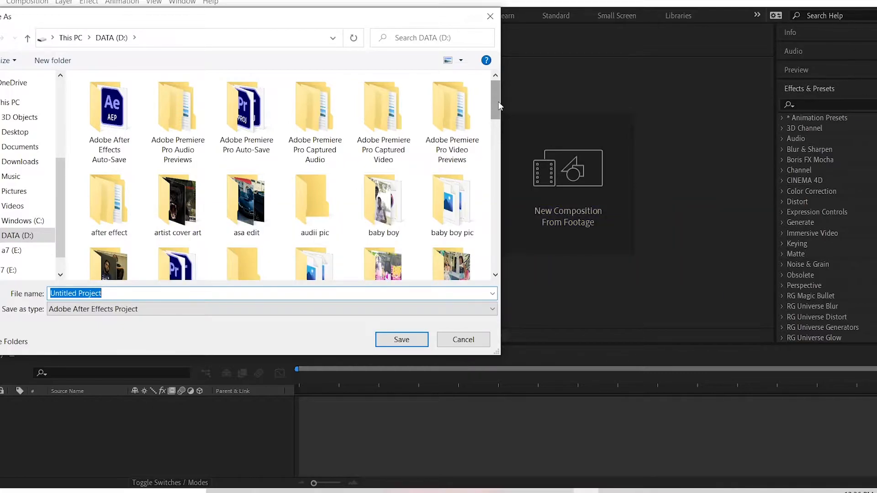
- Save the new project as 'electric text effect' on the DATA (D:) drive
text(electric text effec)
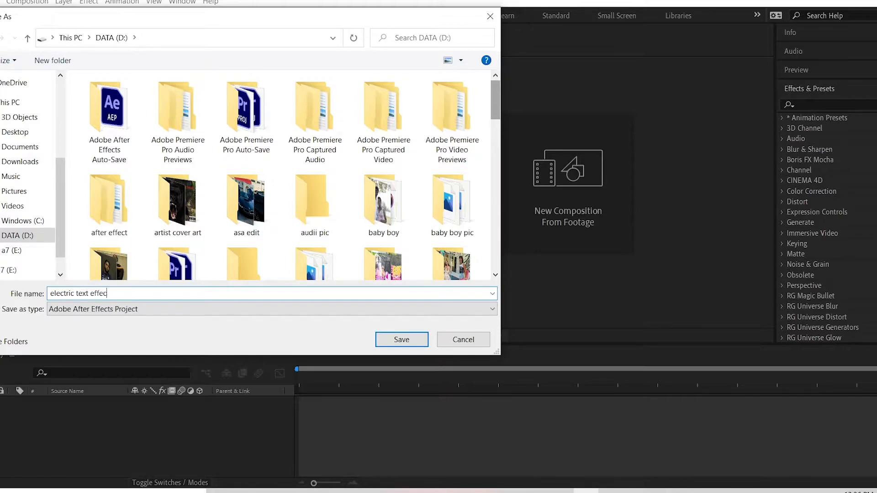
click(452, 201)
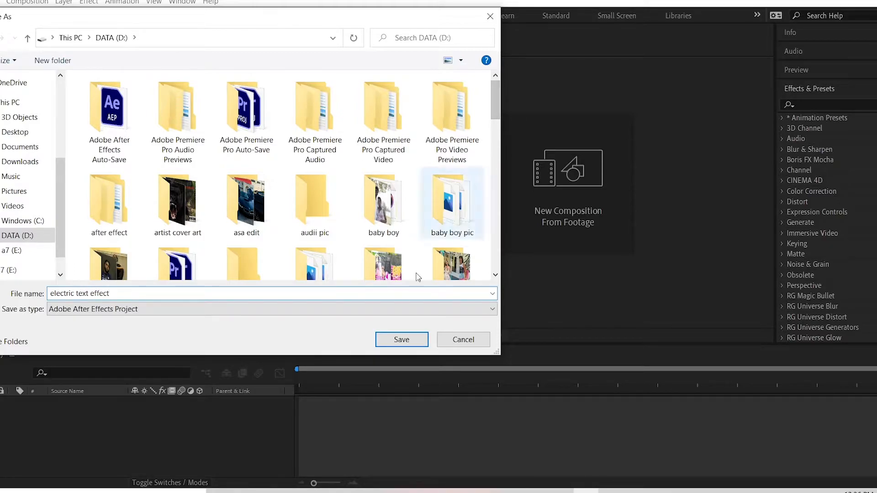
click(401, 340)
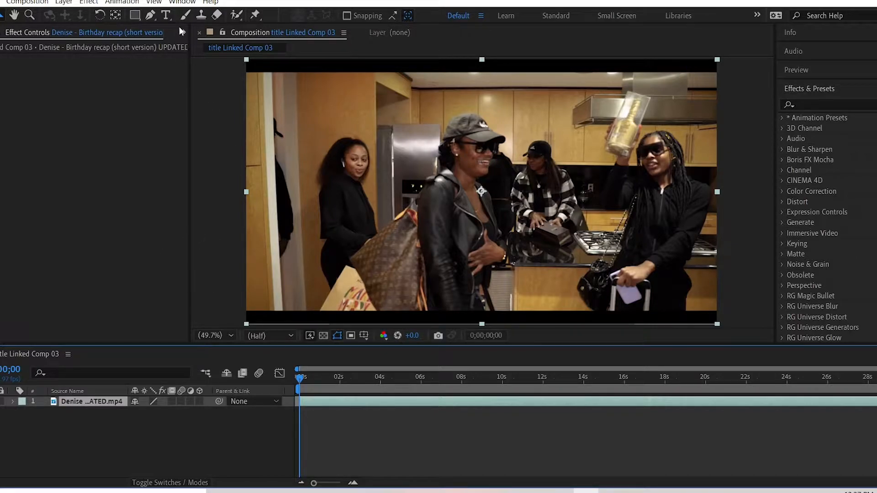
mouse_move(166, 15)
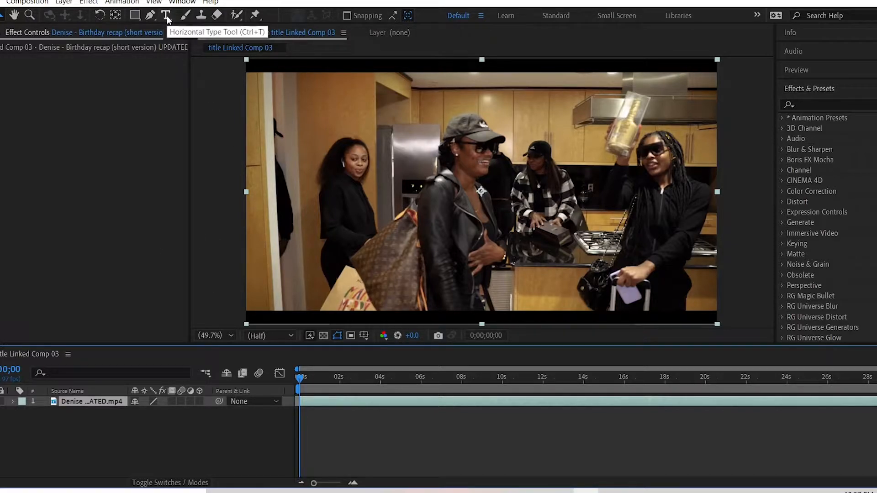
- Add a horizontal text layer reading 'gpx', correcting the mistyped 'c' to 'x'
click(166, 16)
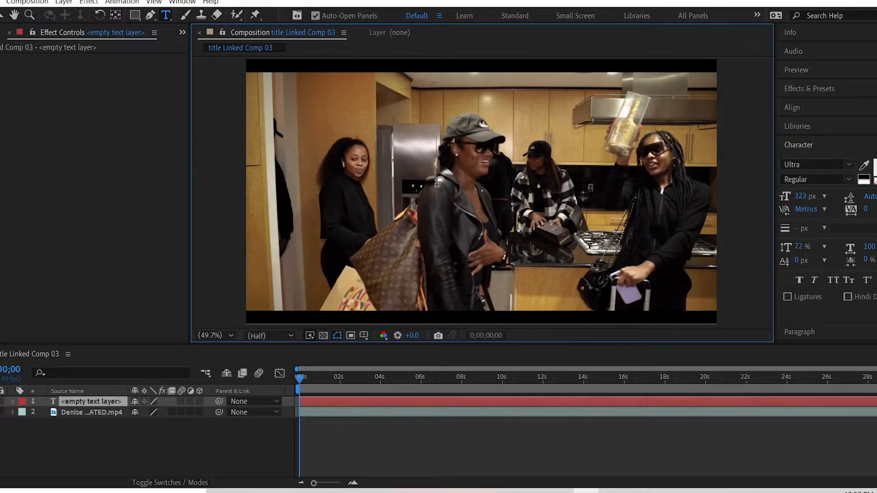
text(g)
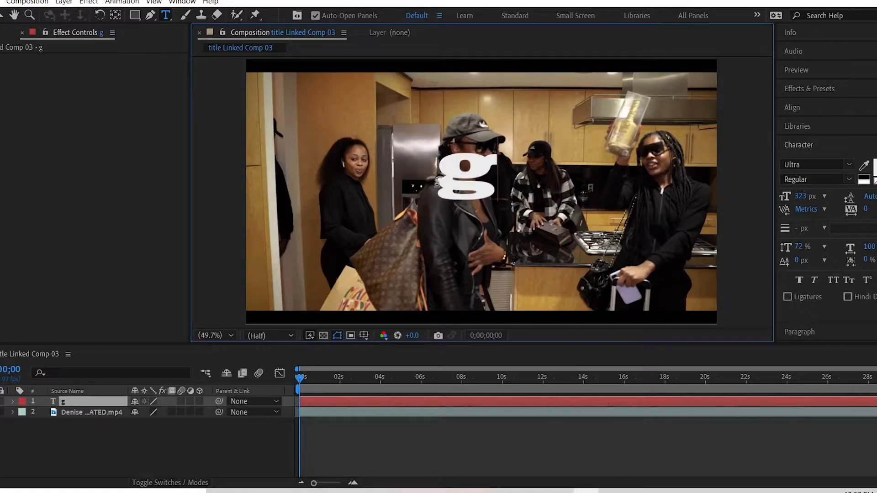
text(pc)
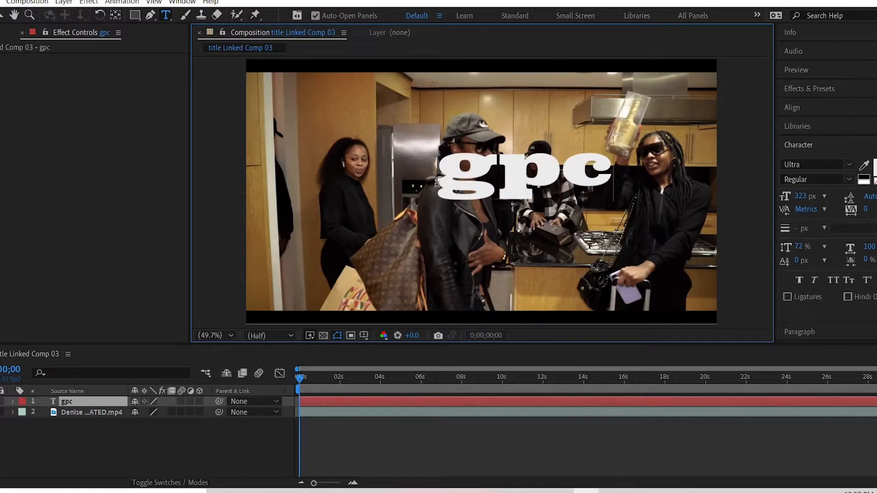
key(Backspace)
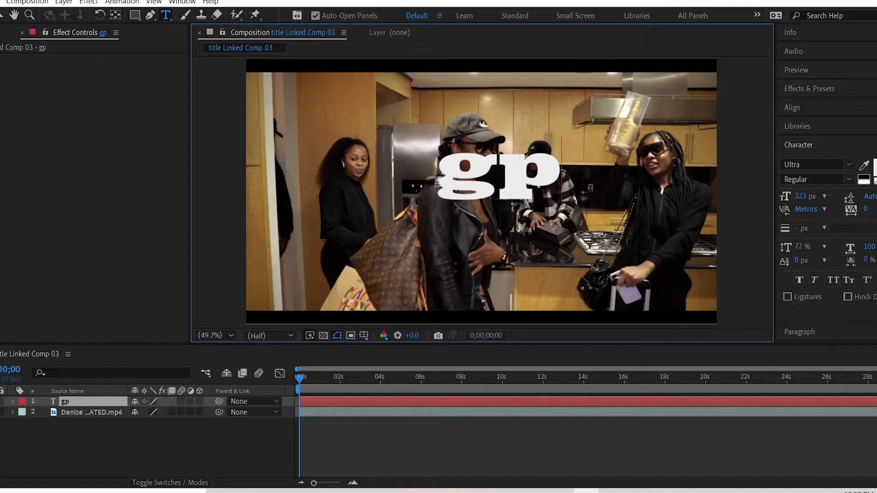
text(x)
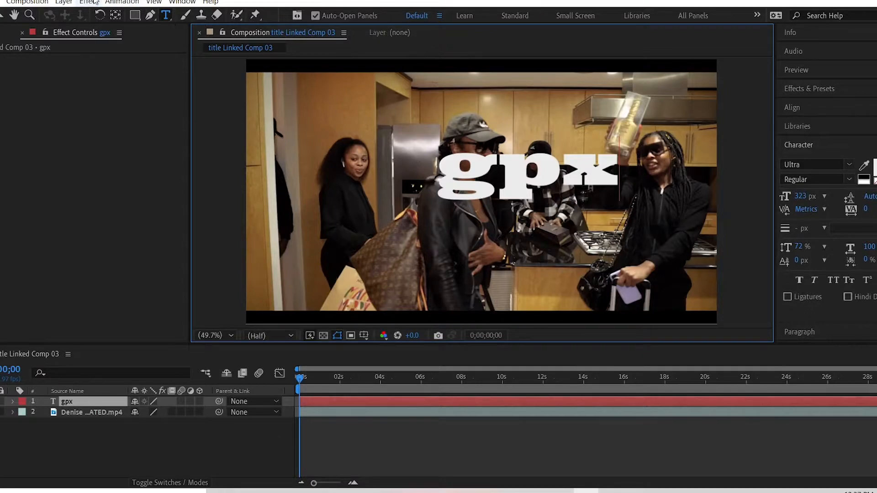
mouse_move(63, 3)
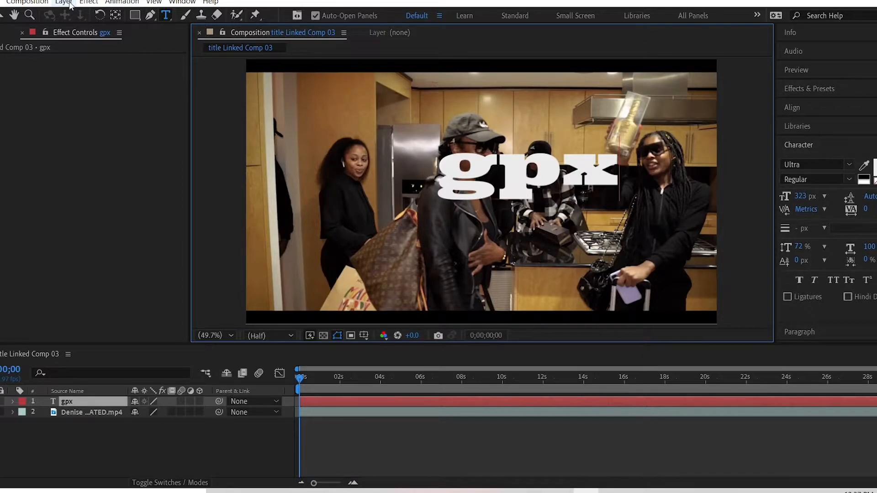
- Create a new solid layer with the default 1920×1080 dark gray Solid Settings
click(63, 2)
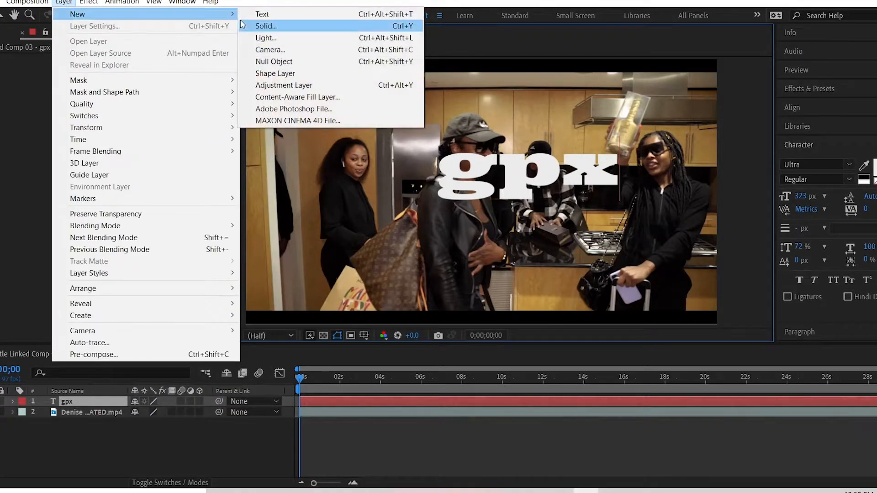
click(265, 25)
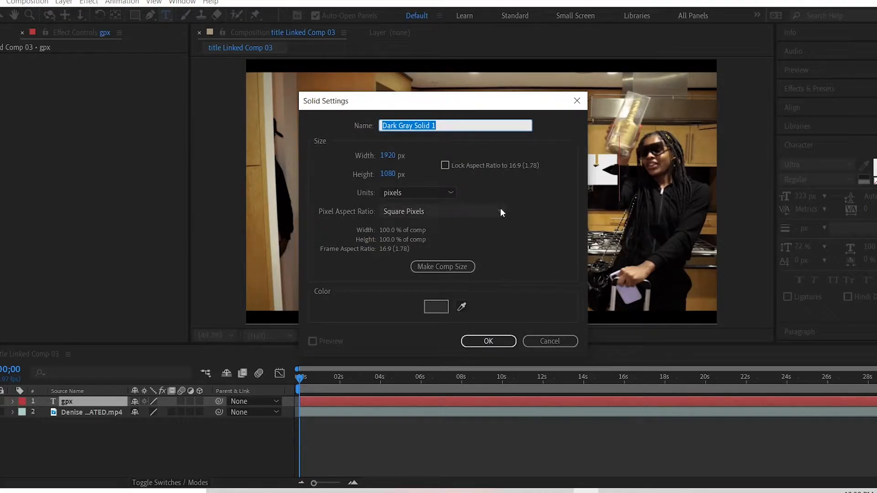
click(487, 340)
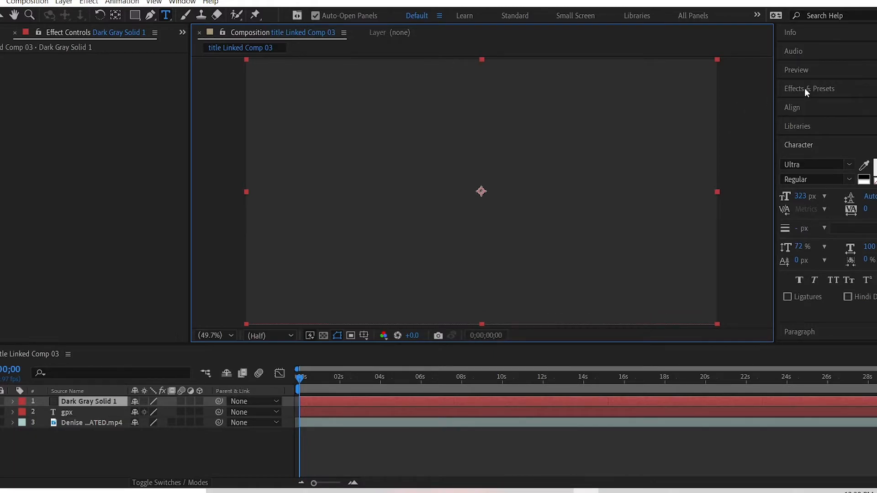
- Find 'saber' in Effects & Presets and apply Video Copilot Saber to the solid
click(809, 89)
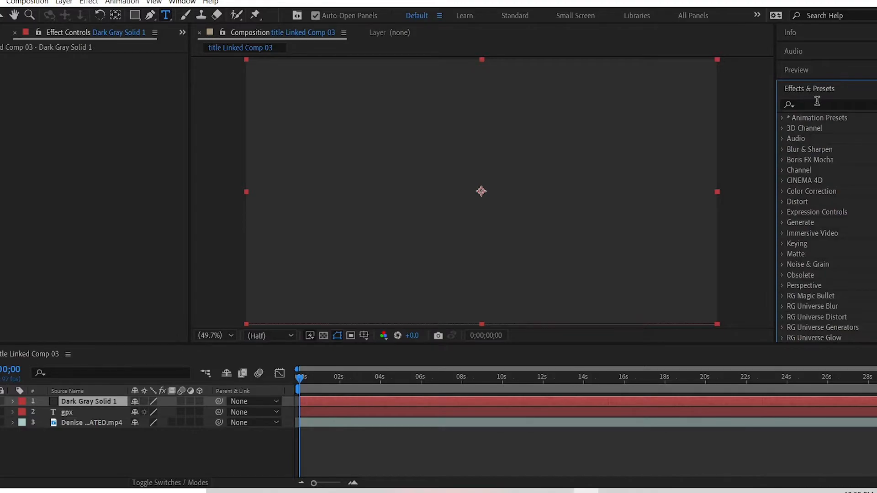
click(822, 105)
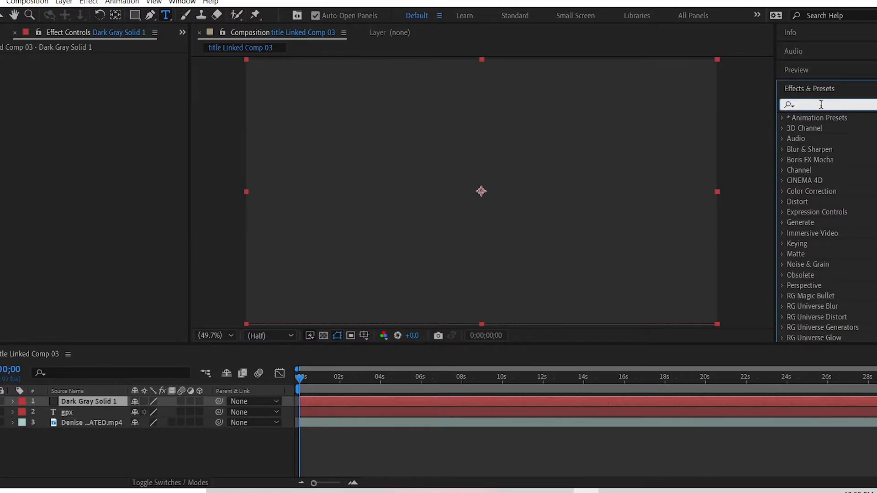
text(saber)
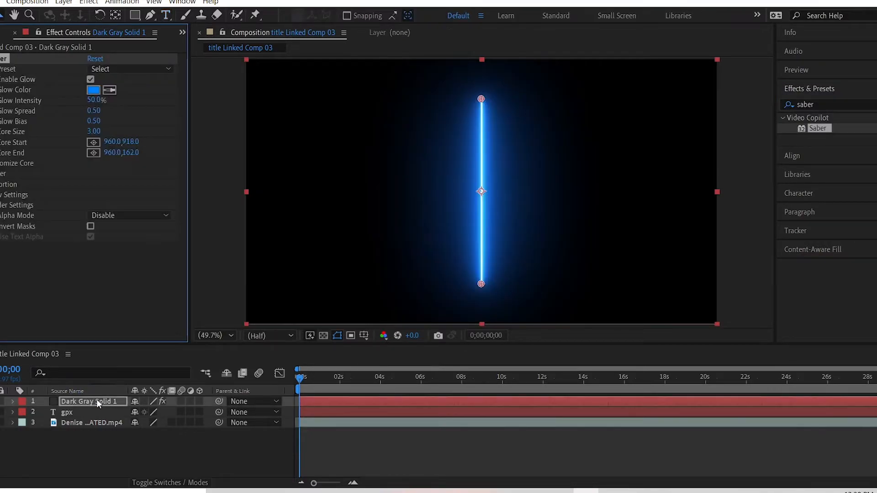
mouse_move(93, 398)
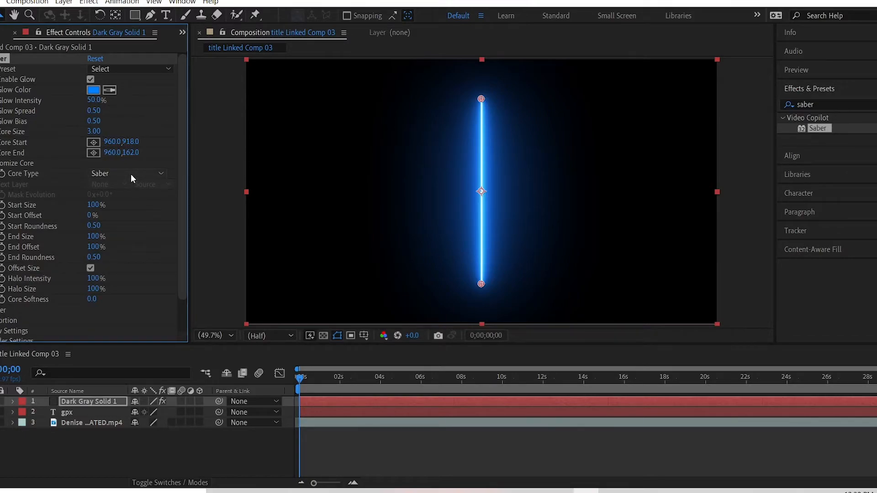
- Set Saber's Core Type to Text Layer and trace the '2. gpx' layer
click(129, 173)
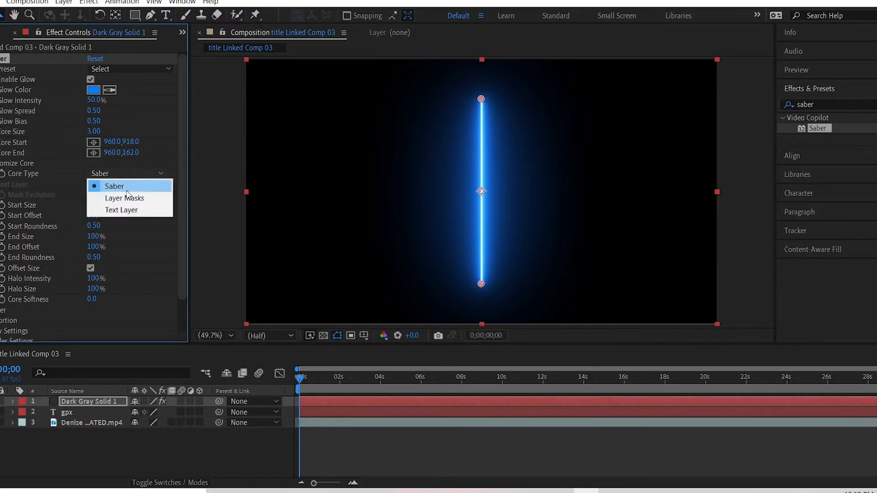
click(121, 211)
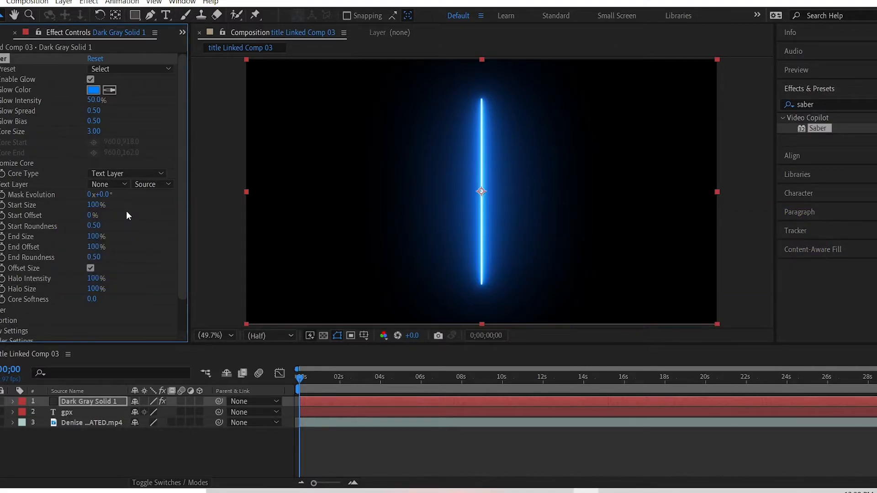
mouse_move(11, 186)
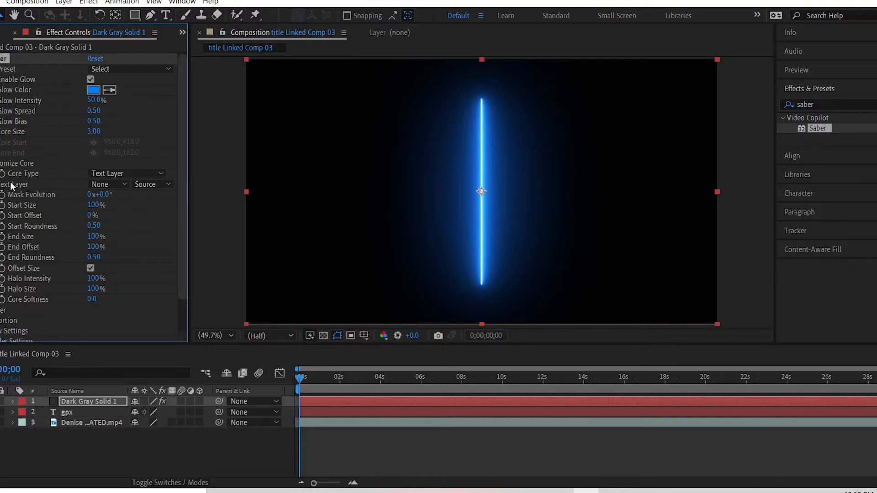
click(104, 184)
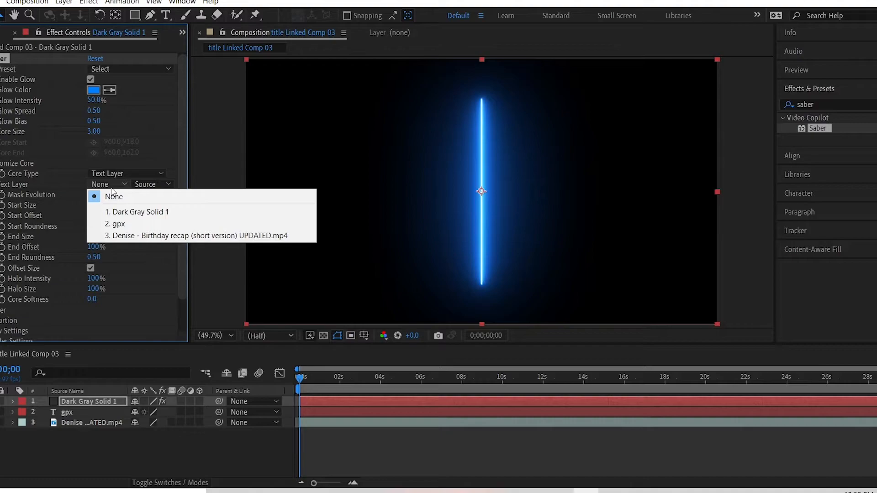
mouse_move(115, 223)
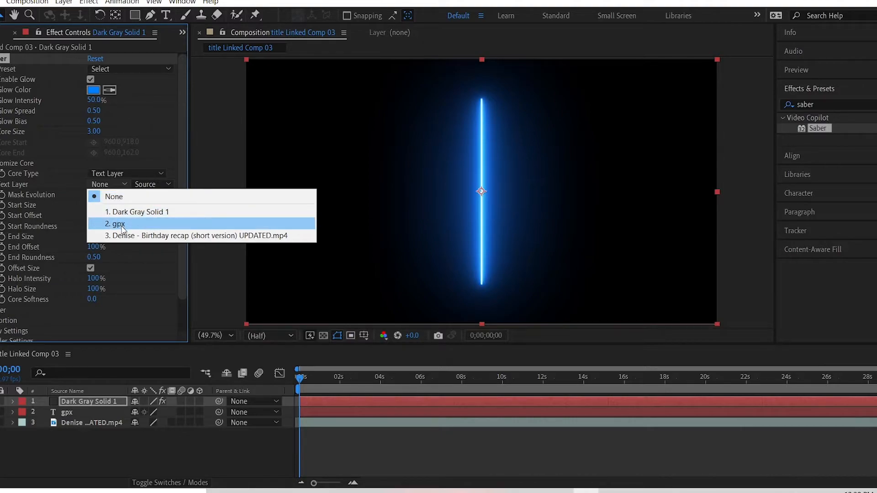
click(115, 224)
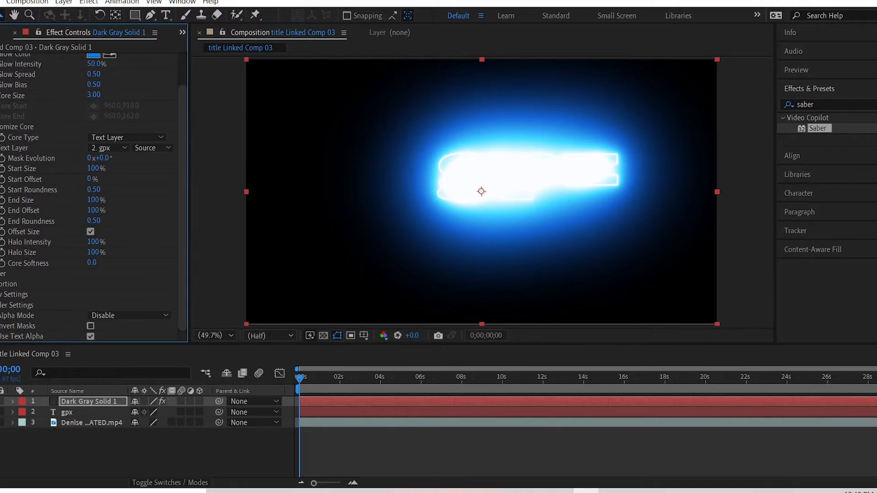
- Change Saber's Composite Settings from Black to Transparent under Render Settings
scroll(down, 3)
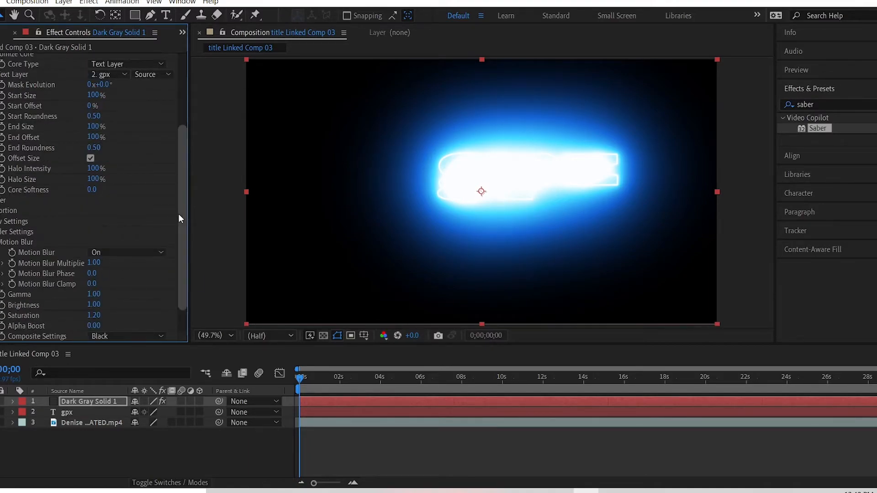
scroll(down, 3)
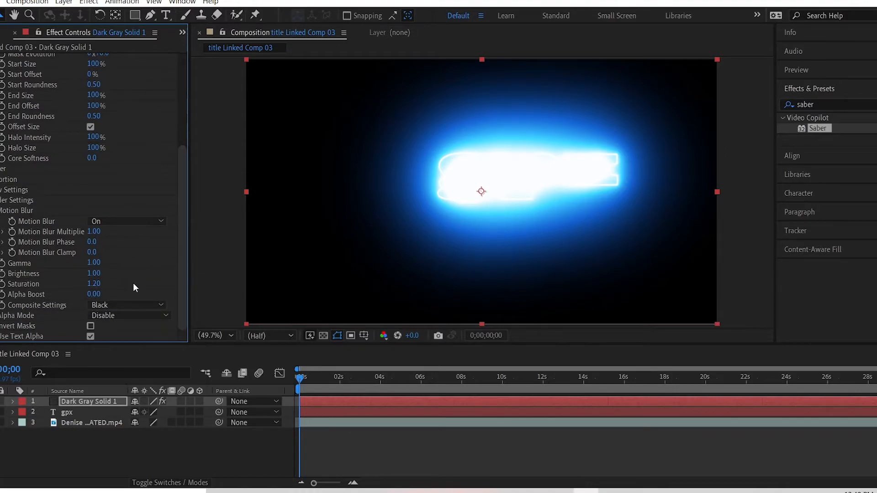
mouse_move(32, 311)
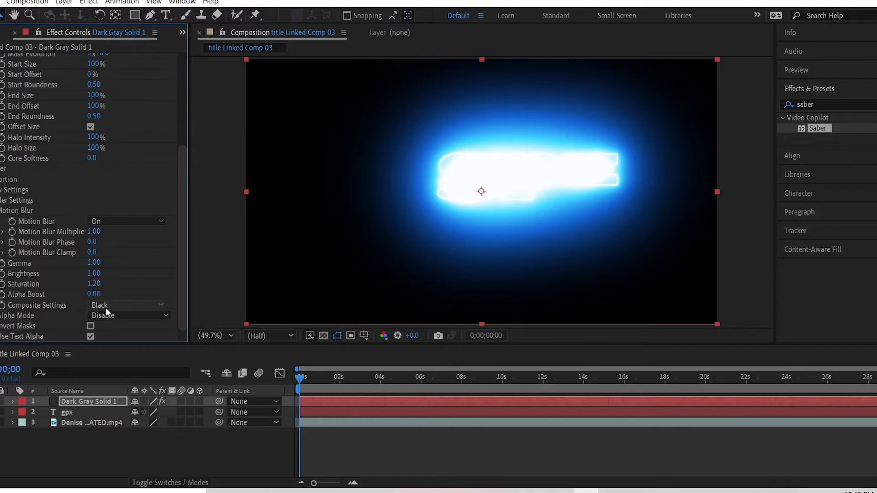
click(126, 315)
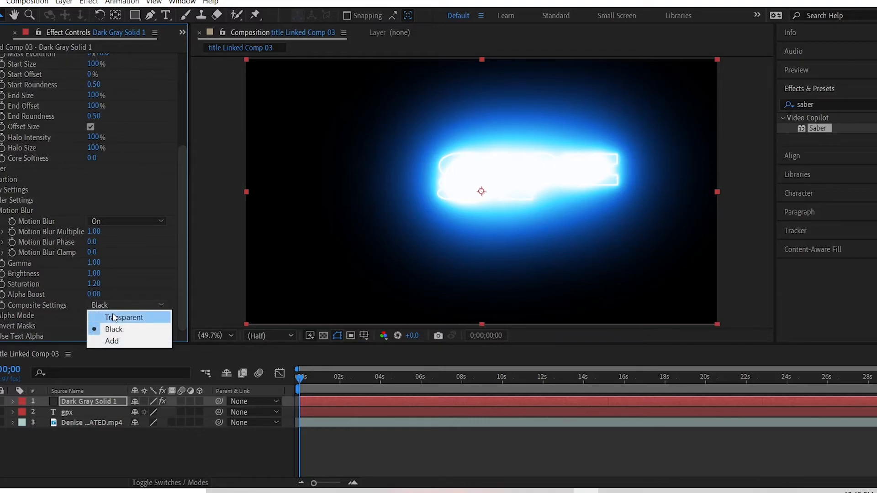
click(124, 317)
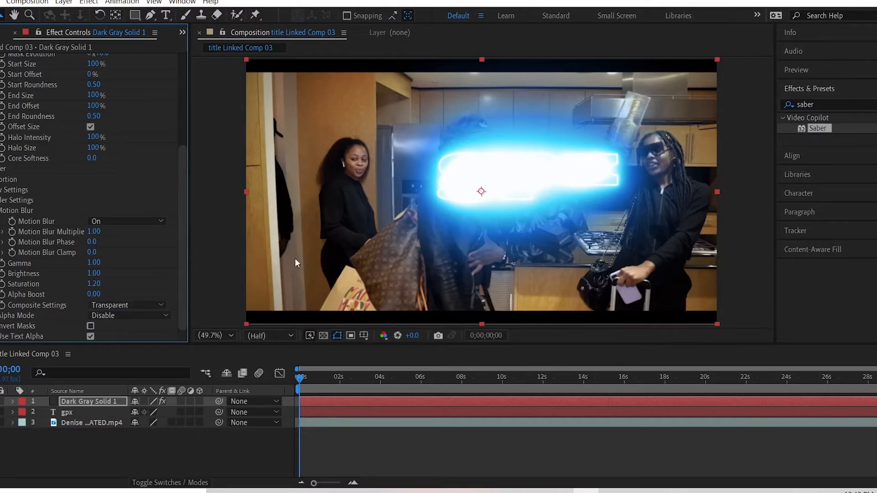
mouse_move(642, 146)
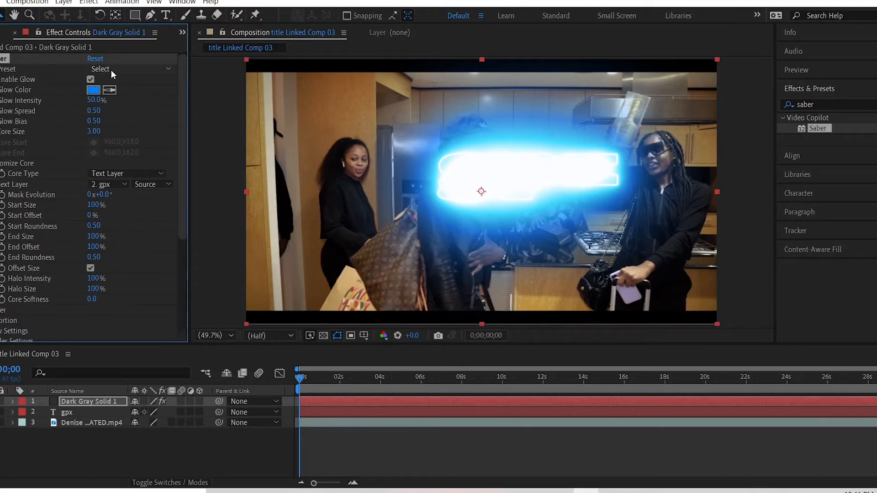
- Apply the Electric Saber preset and raise the Glow Intensity toward 83%
click(101, 69)
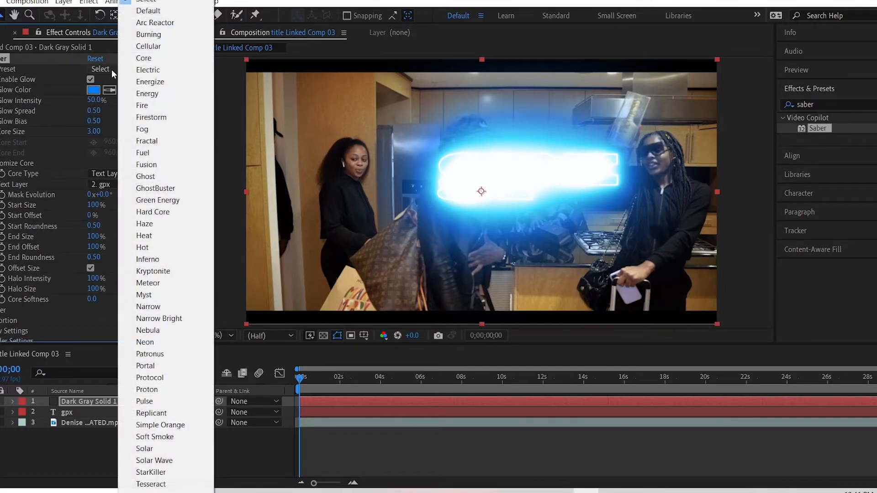
mouse_move(166, 73)
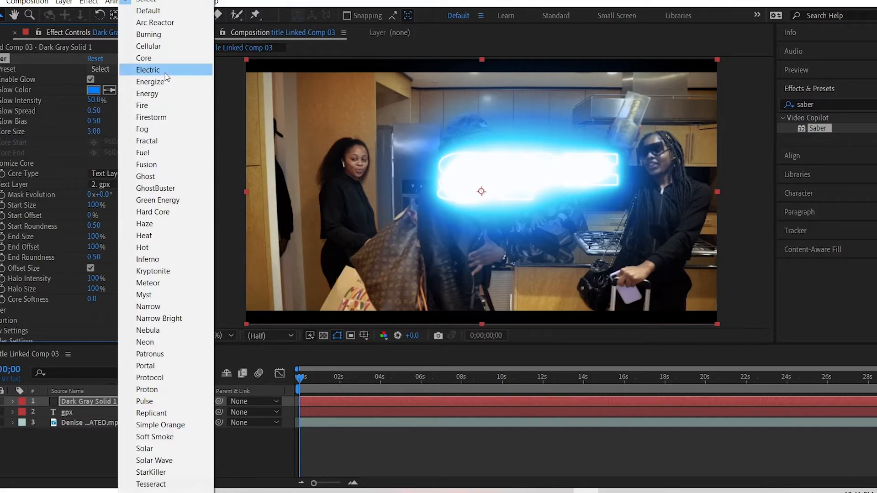
click(148, 70)
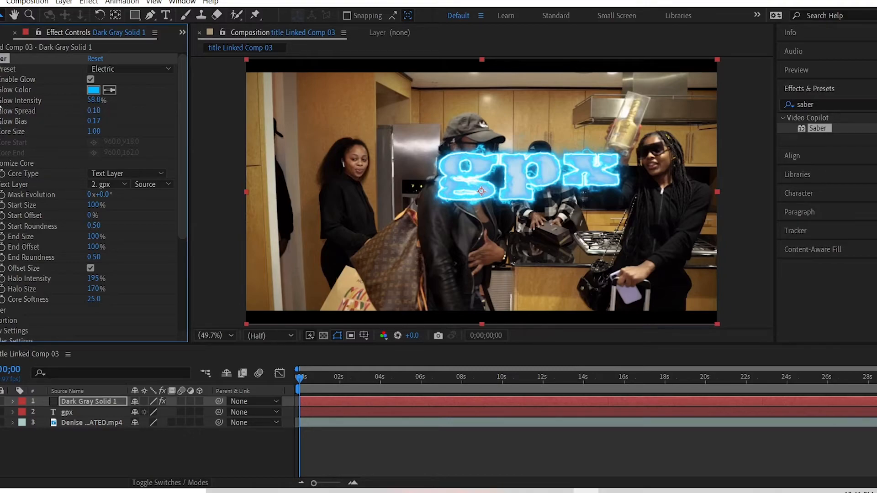
text(73.0)
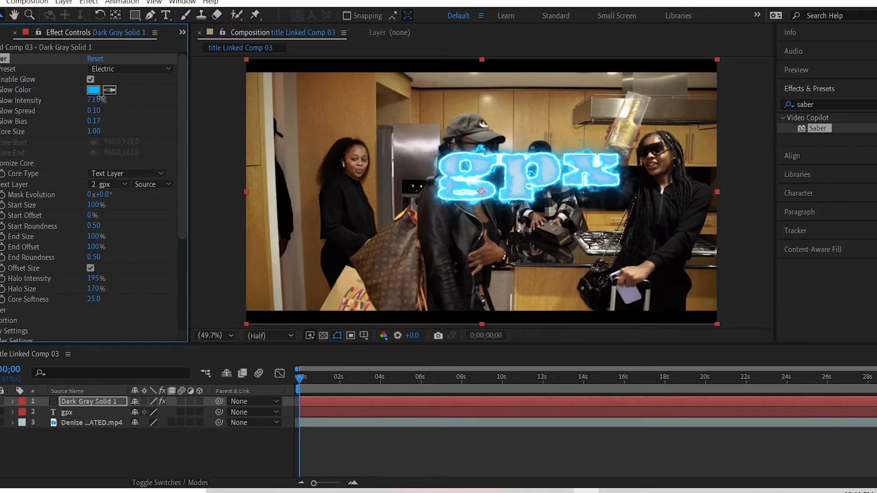
drag(95, 101, 105, 101)
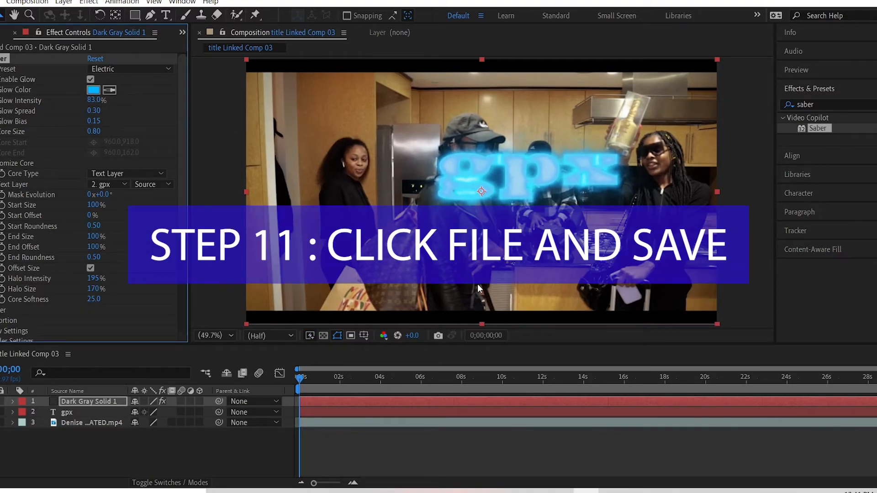
mouse_move(471, 278)
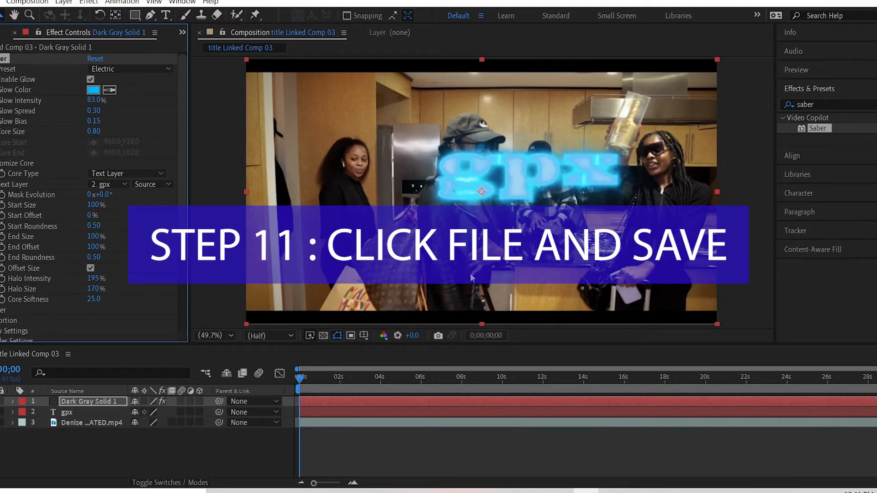
click(16, 2)
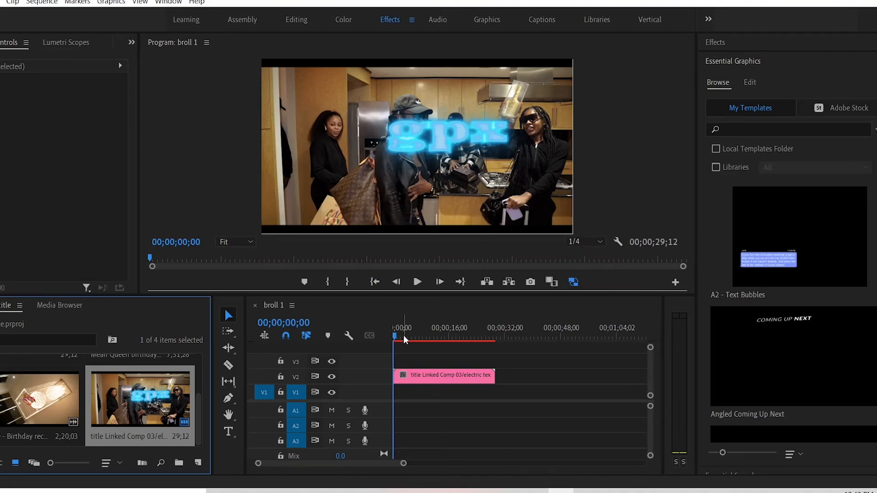
- Scrub to about 16 seconds in the broll 1 timeline and play the sequence preview
click(452, 336)
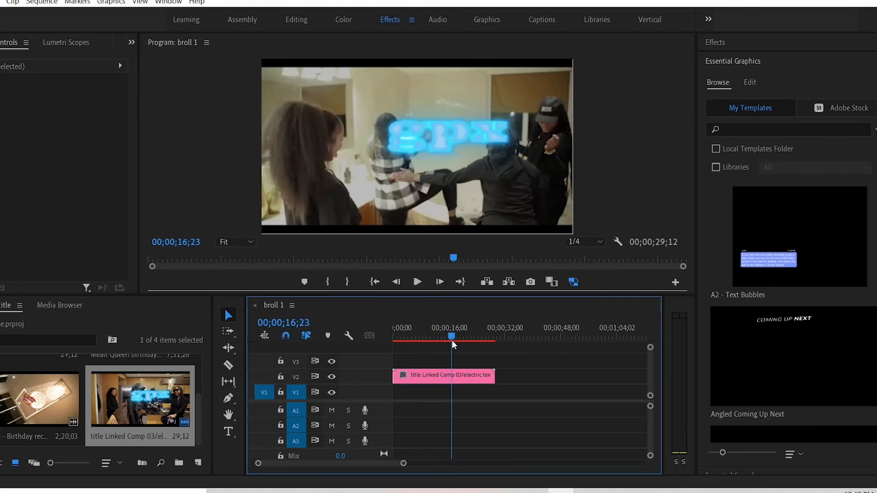
click(418, 281)
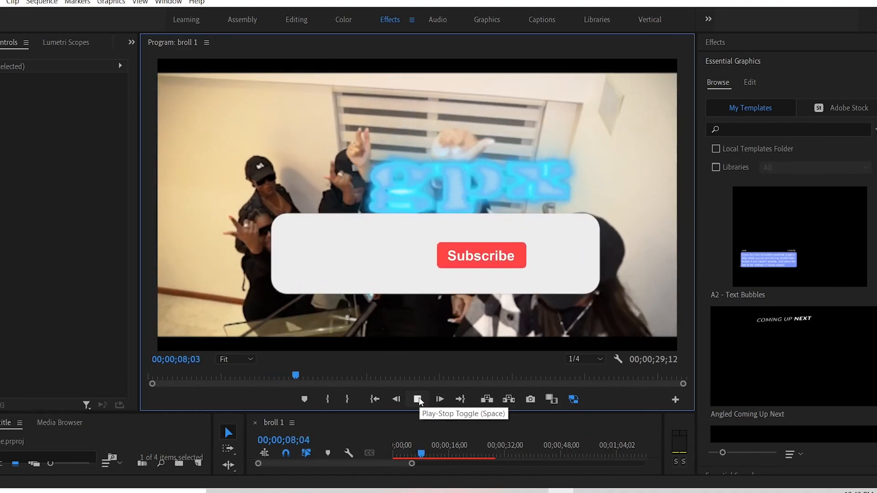
click(418, 400)
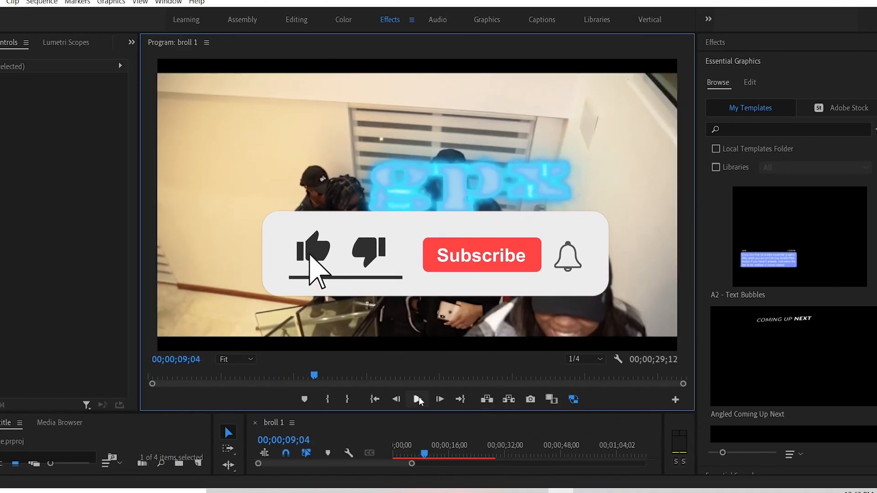